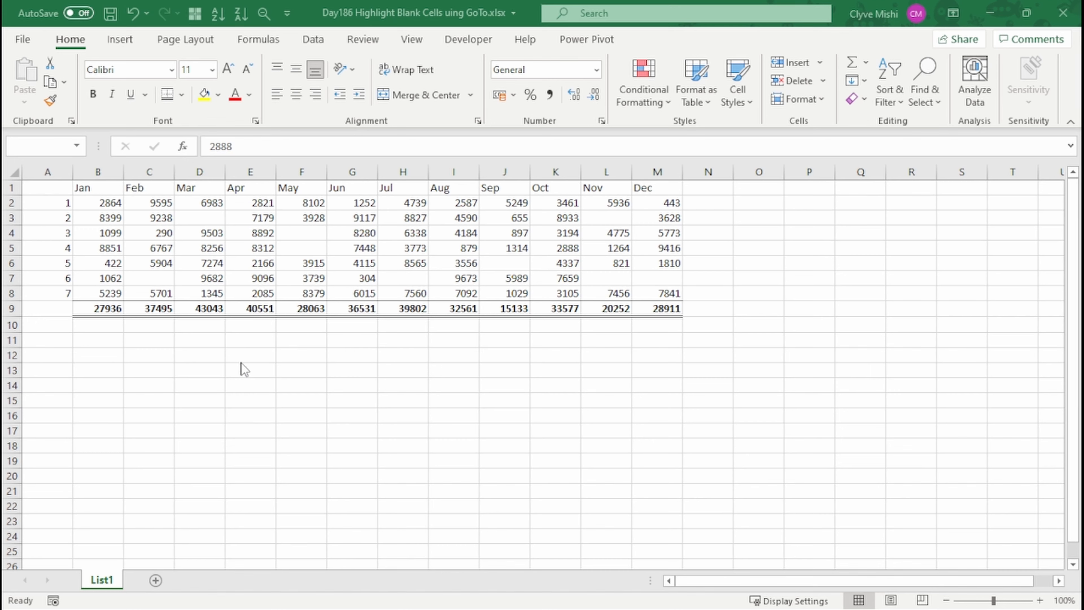
{"action": "mouse_move", "coordinate": [327, 323]}
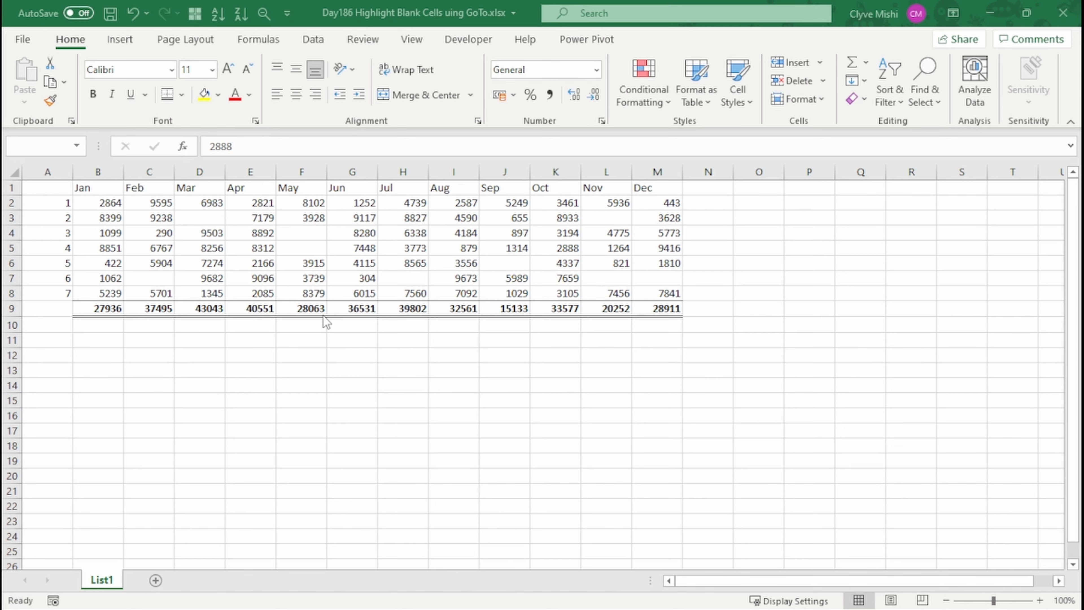
{"action": "mouse_move", "coordinate": [676, 325]}
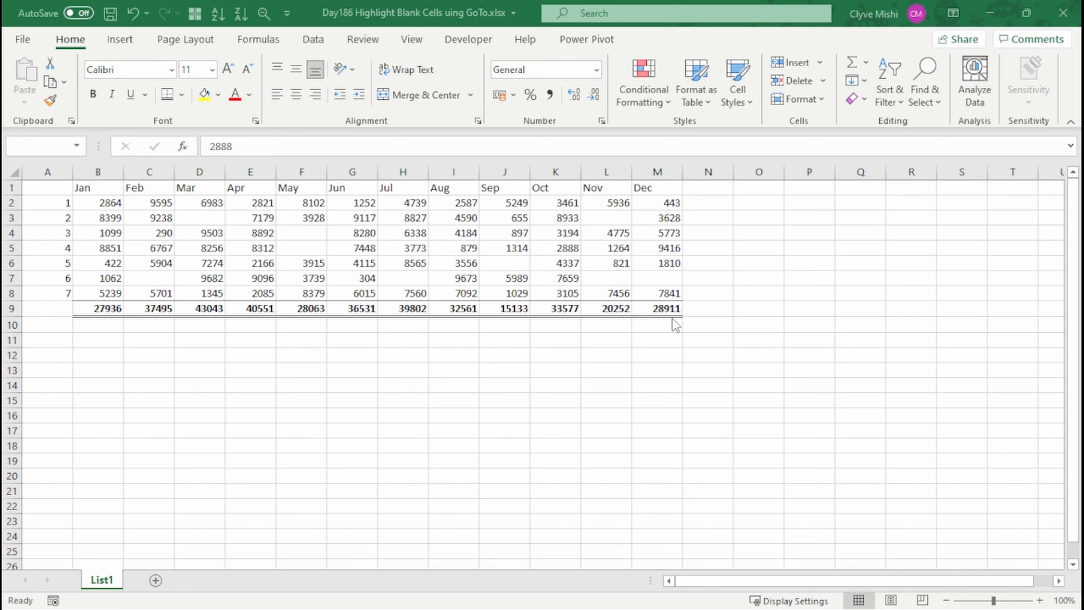
{"action": "mouse_move", "coordinate": [661, 310]}
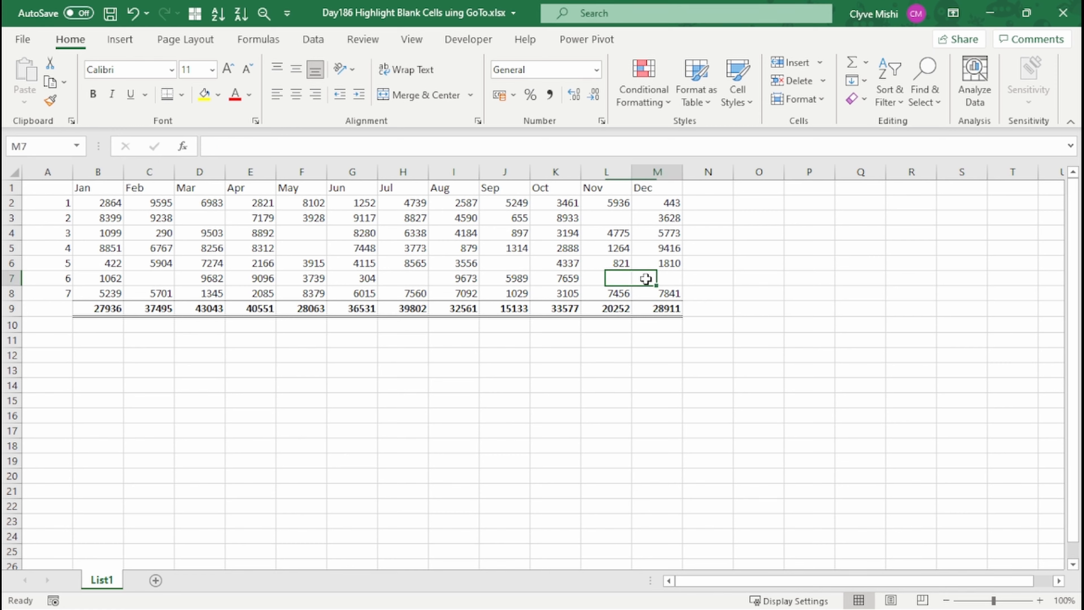
Manually pick a few scattered blank cells (F4, C7, L3) with Ctrl-click
{"action": "left_click", "coordinate": [301, 232]}
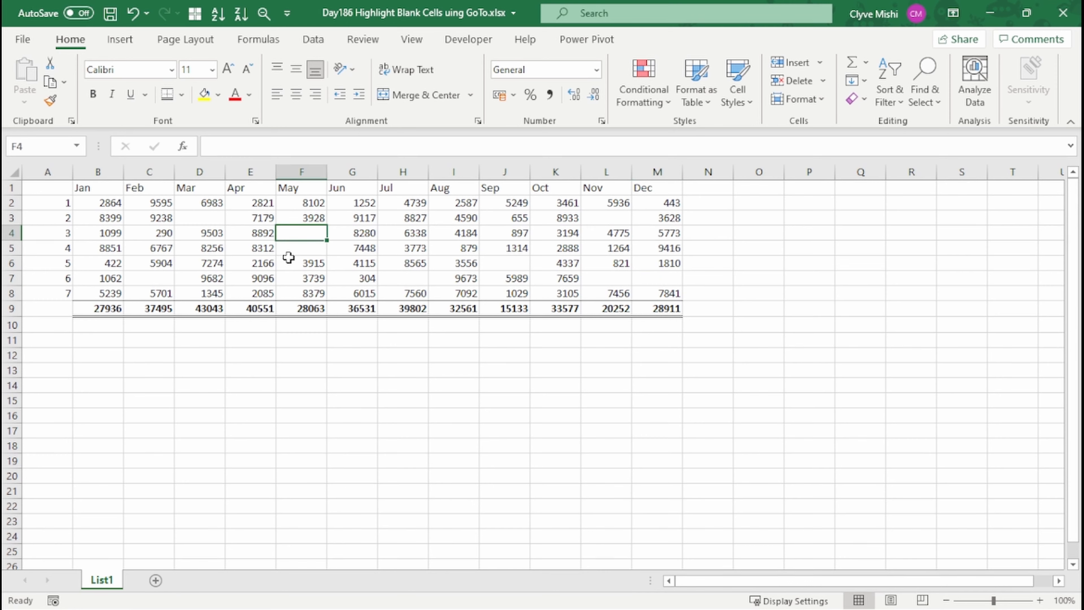
{"action": "left_click", "coordinate": [149, 278]}
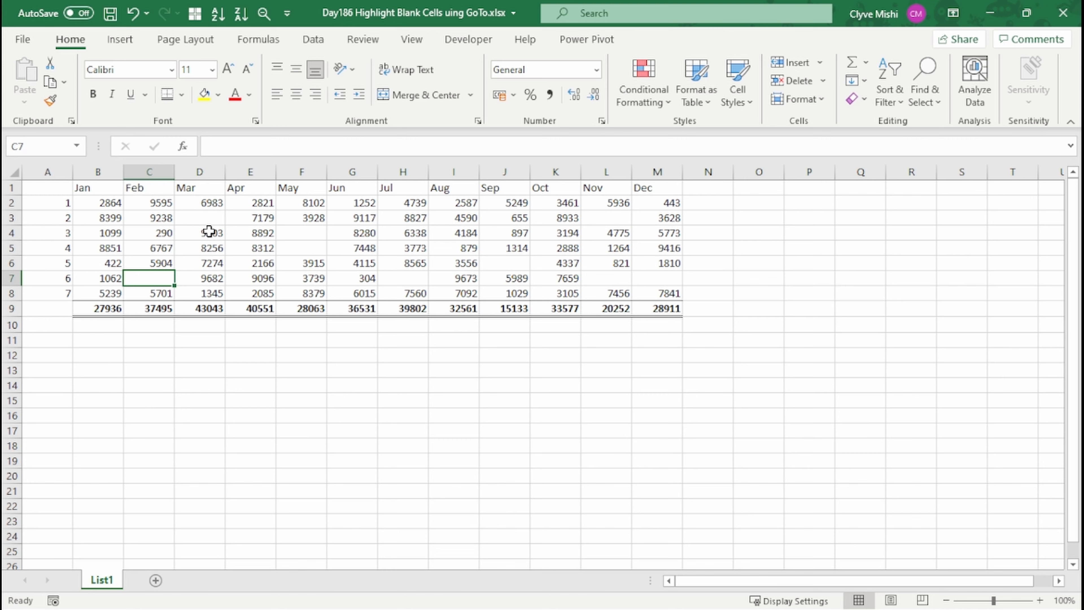
{"action": "mouse_move", "coordinate": [226, 232]}
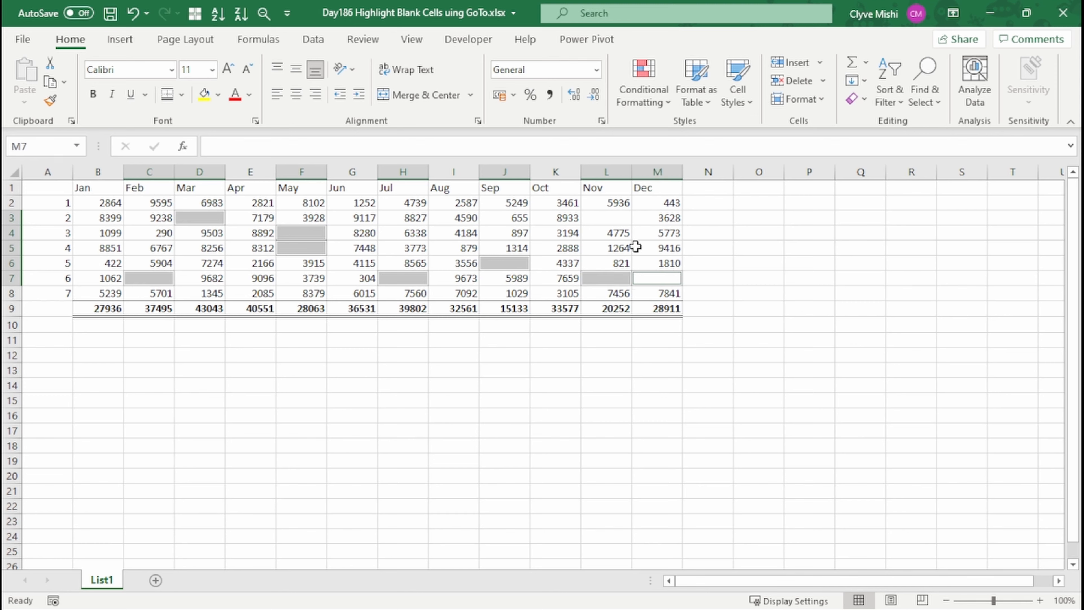
{"action": "left_click", "coordinate": [607, 216]}
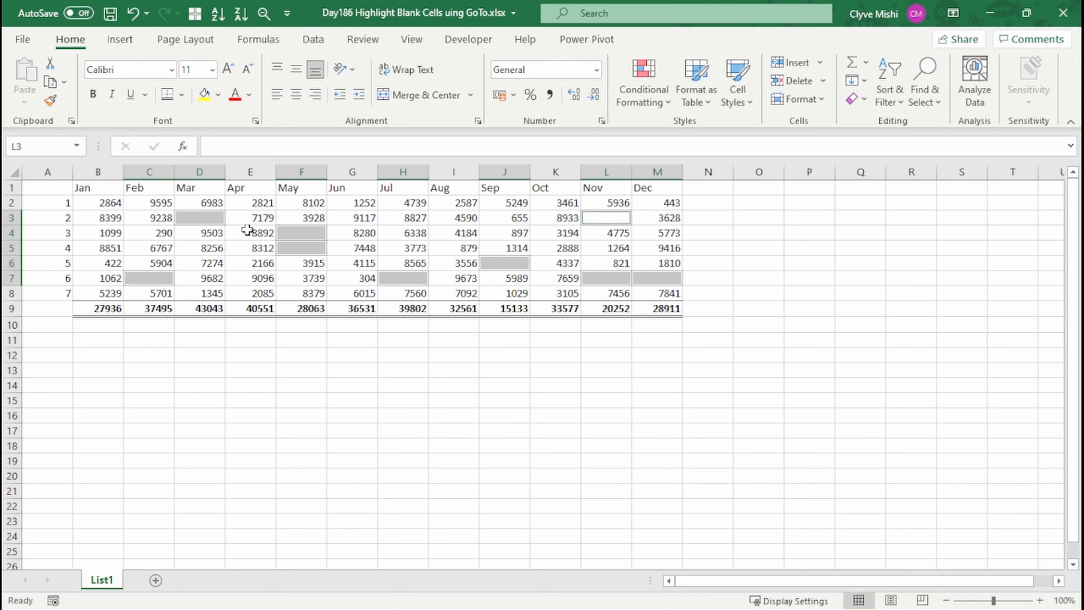
{"action": "mouse_move", "coordinate": [114, 239]}
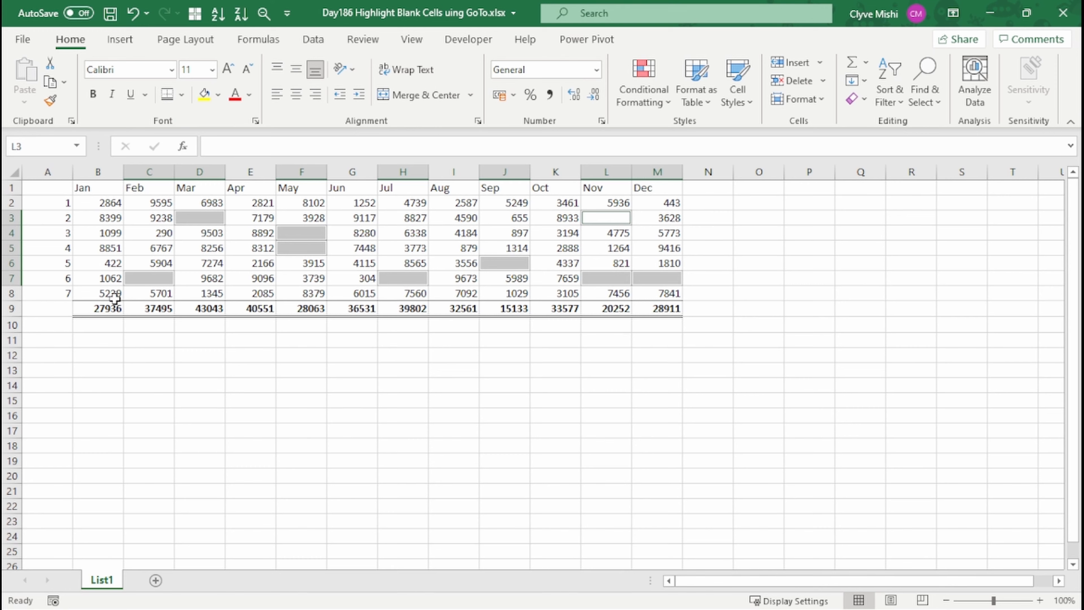
{"action": "mouse_move", "coordinate": [293, 296]}
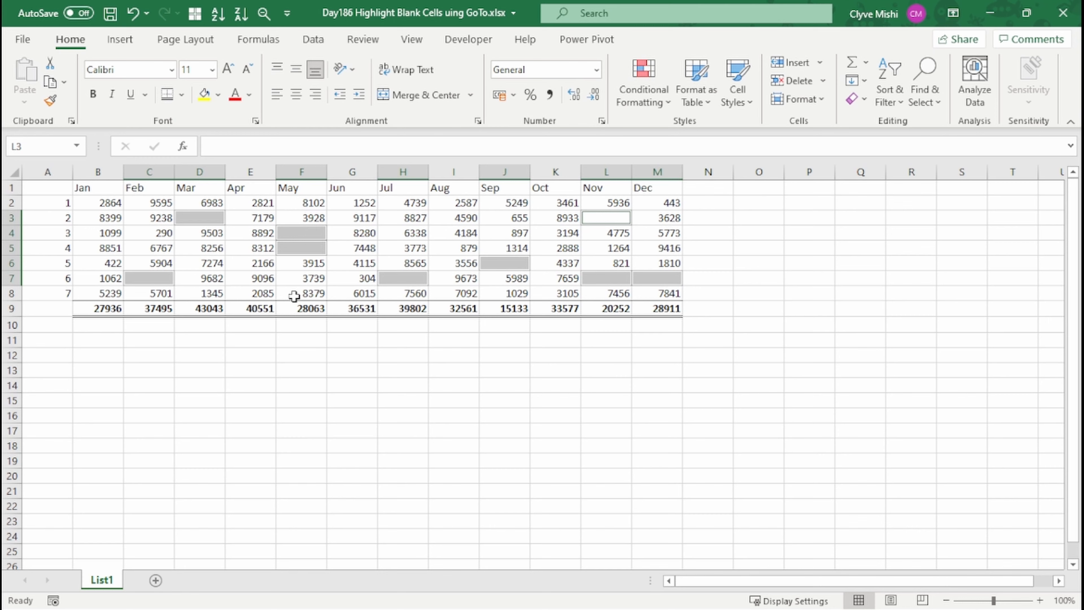
{"action": "mouse_move", "coordinate": [154, 243]}
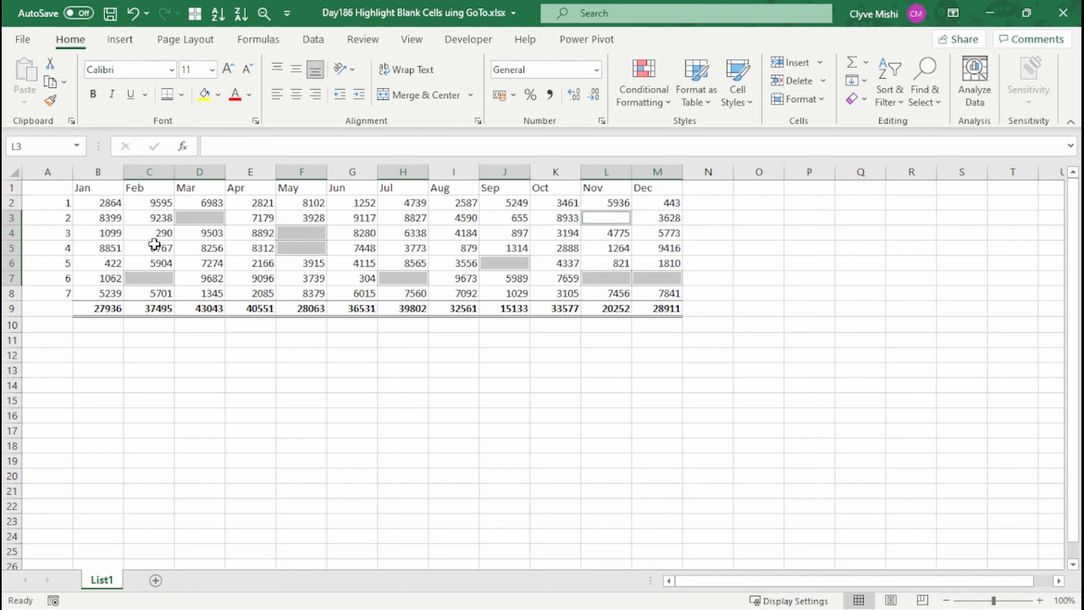
{"action": "mouse_move", "coordinate": [160, 257]}
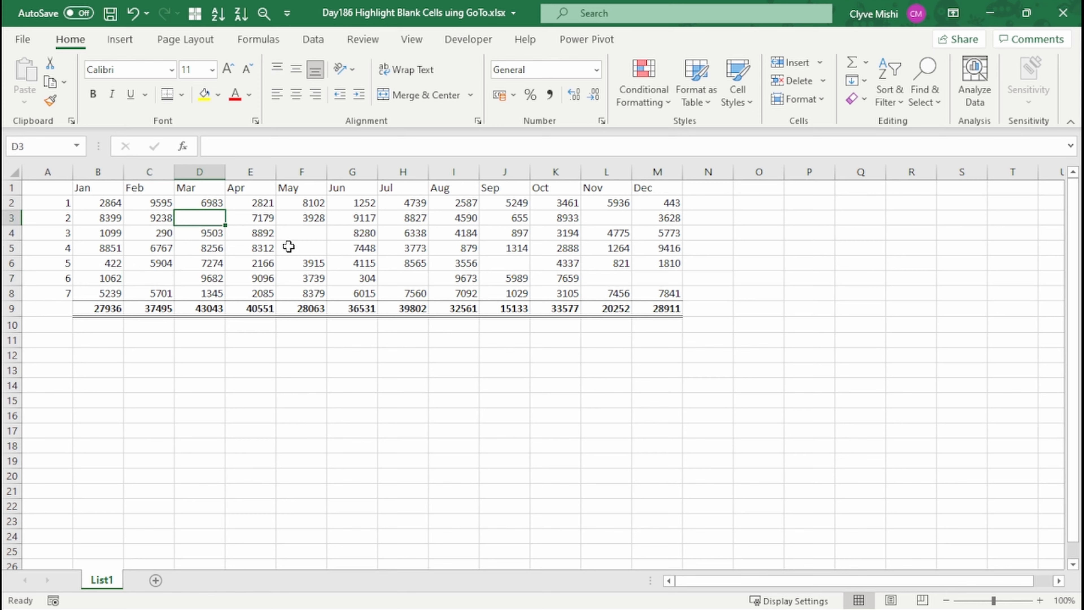
Drop the picked blanks and select the whole table A1:M9 instead
{"action": "left_click", "coordinate": [403, 247]}
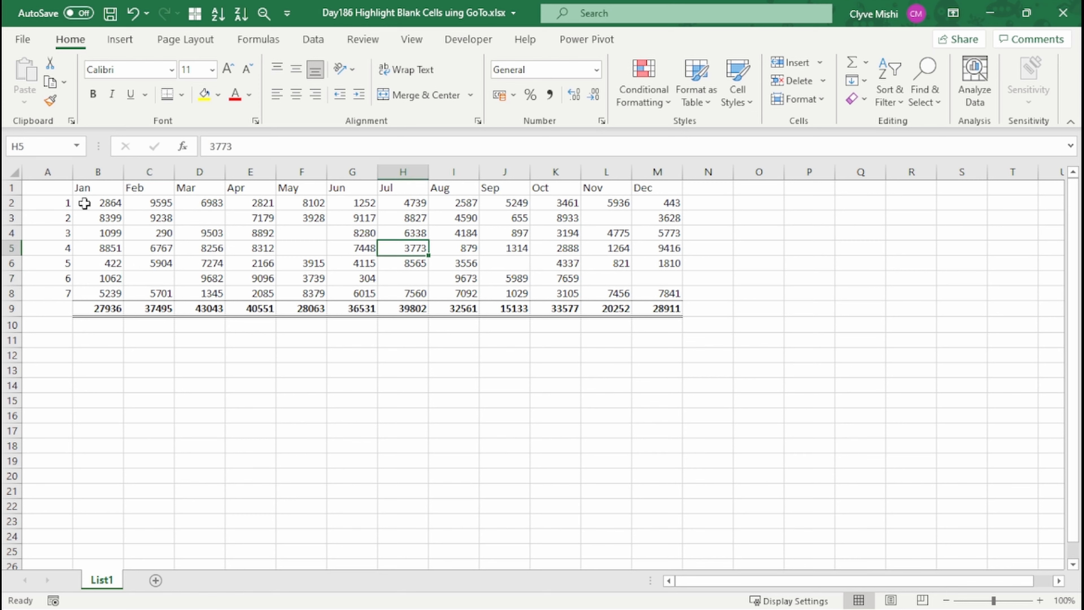
{"action": "mouse_move", "coordinate": [61, 189]}
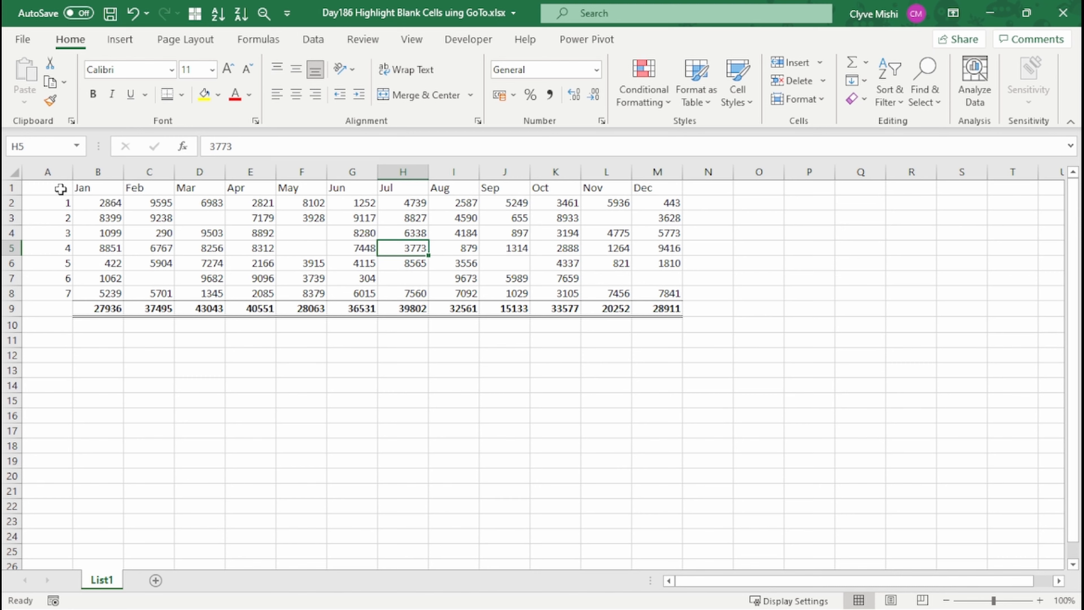
{"action": "left_click_drag", "start_coordinate": [47, 187], "coordinate": [657, 309]}
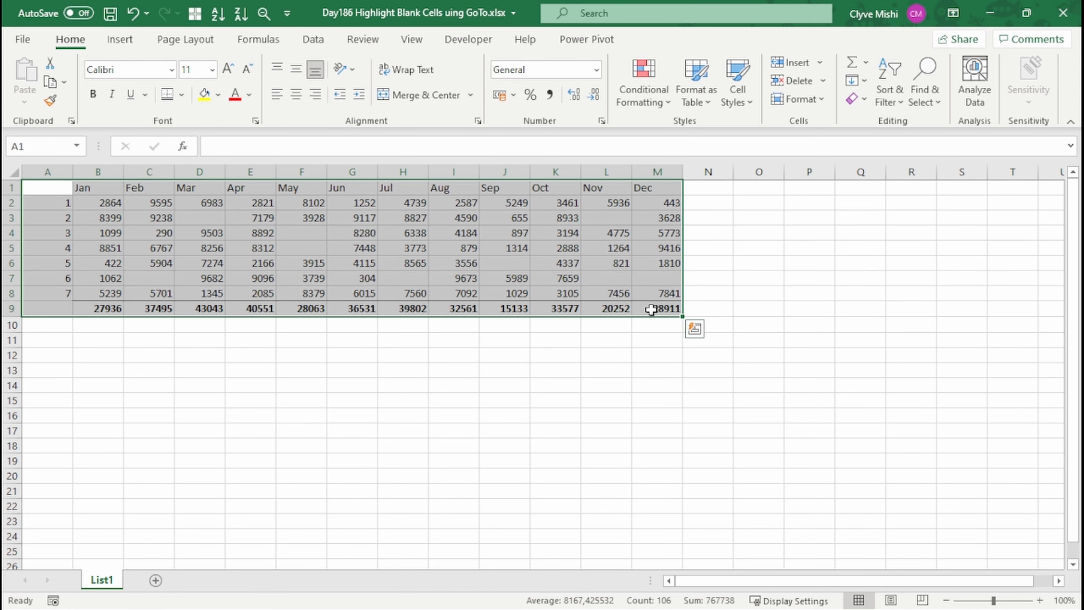
{"action": "mouse_move", "coordinate": [652, 290]}
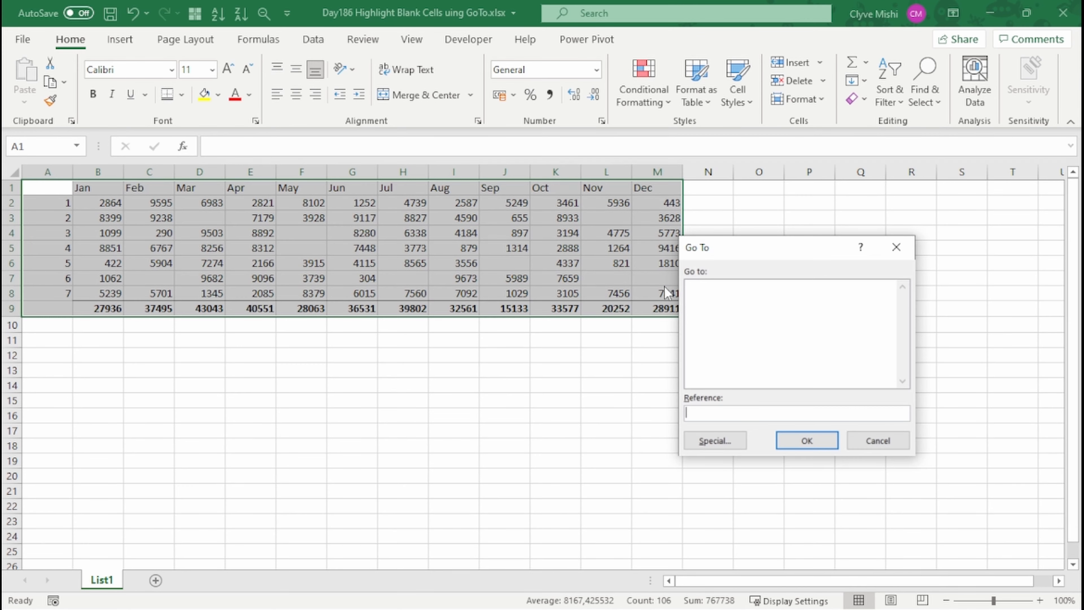
{"action": "mouse_move", "coordinate": [739, 279]}
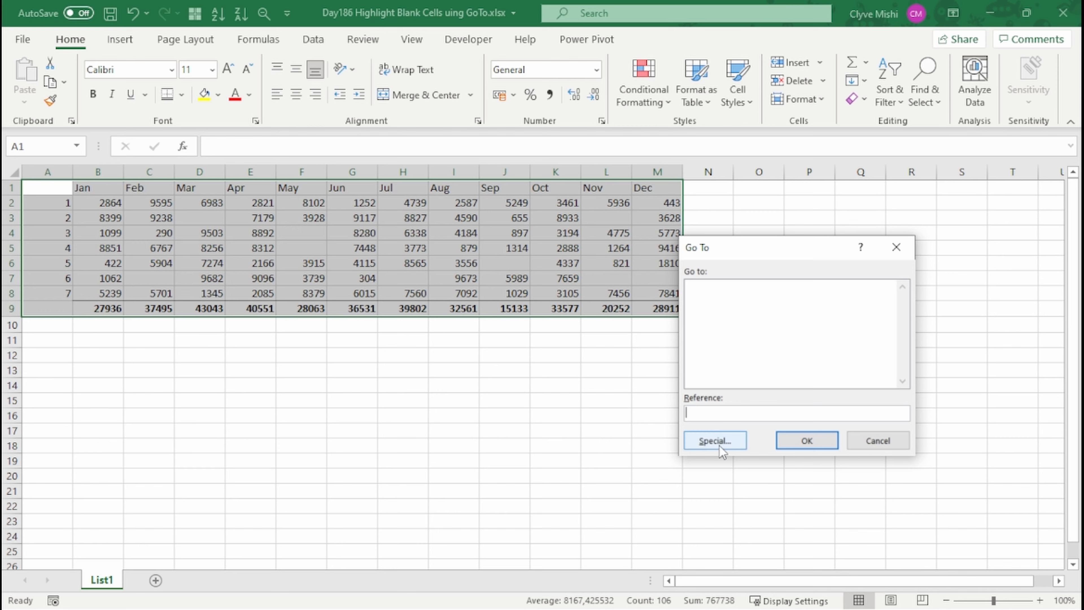
Select every blank cell in A1:M9 via Go To Special with the Blanks option
{"action": "left_click", "coordinate": [715, 440]}
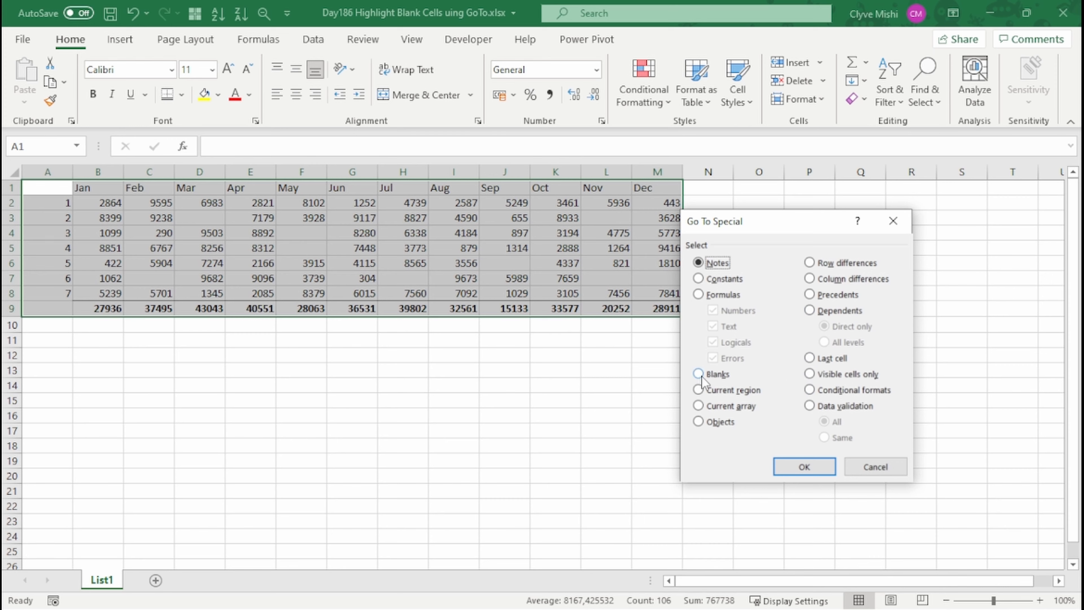
{"action": "left_click", "coordinate": [699, 374]}
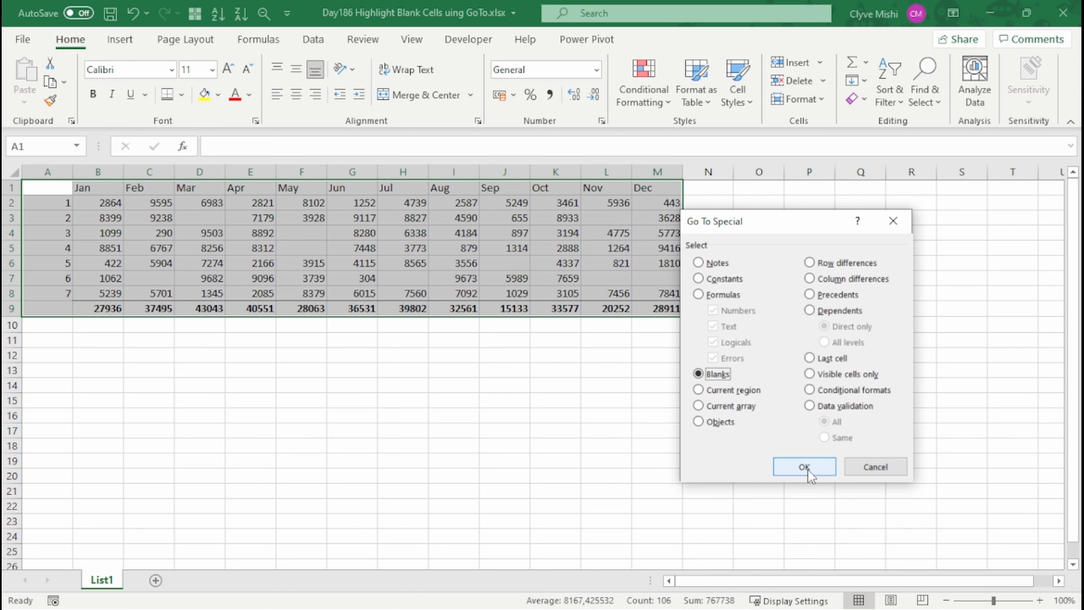
{"action": "left_click", "coordinate": [804, 465]}
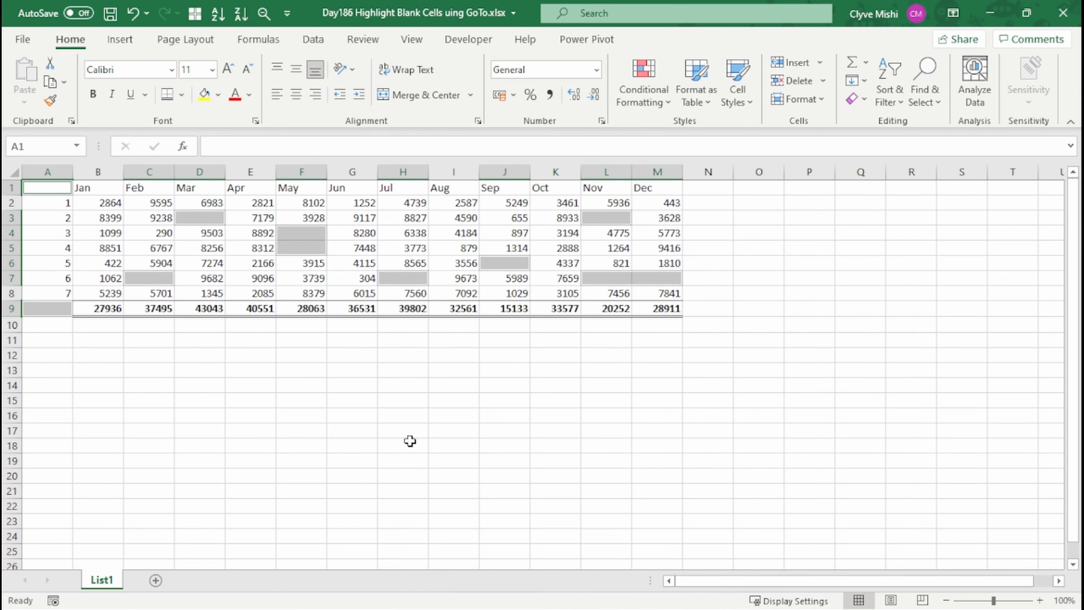
{"action": "mouse_move", "coordinate": [165, 307]}
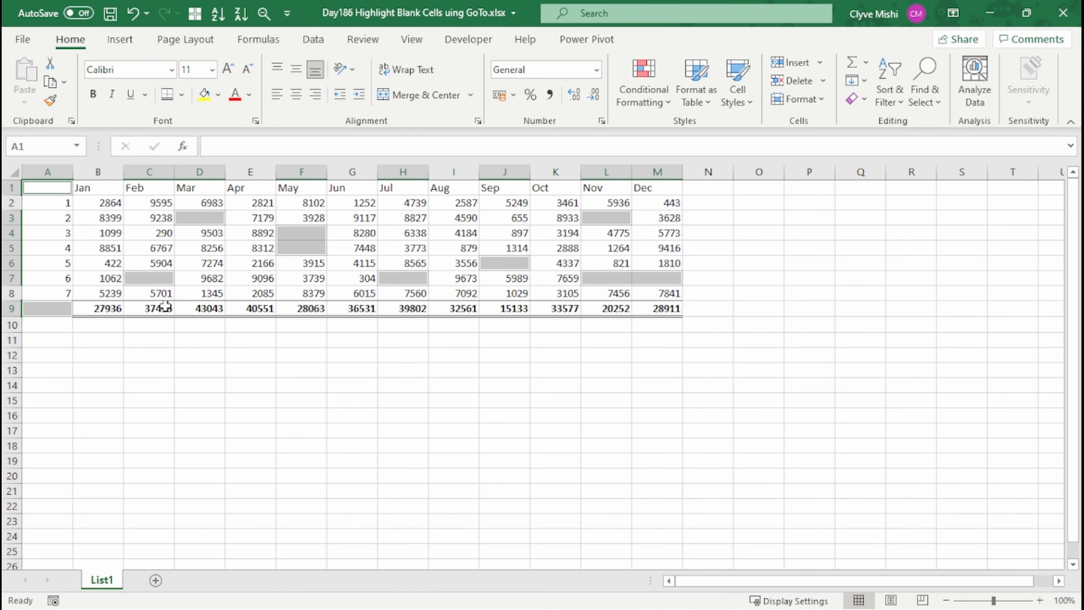